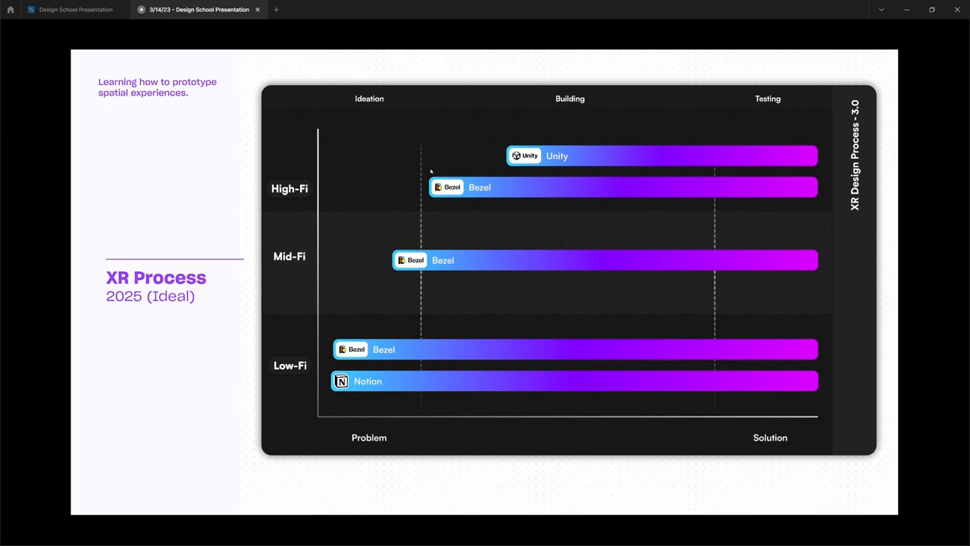
# Advance the presentation to the Accessible Tooling slide.
pyautogui.press('Right')
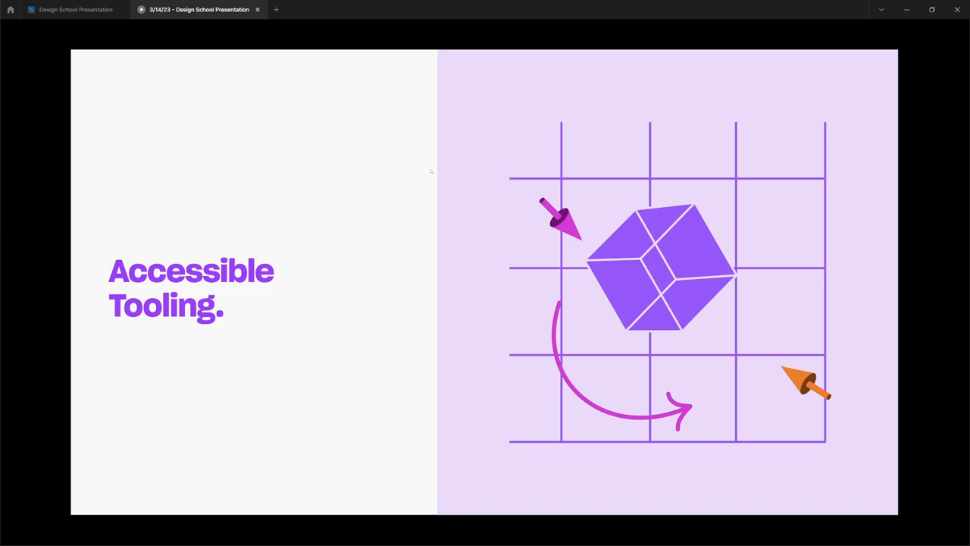
pyautogui.press('Right')
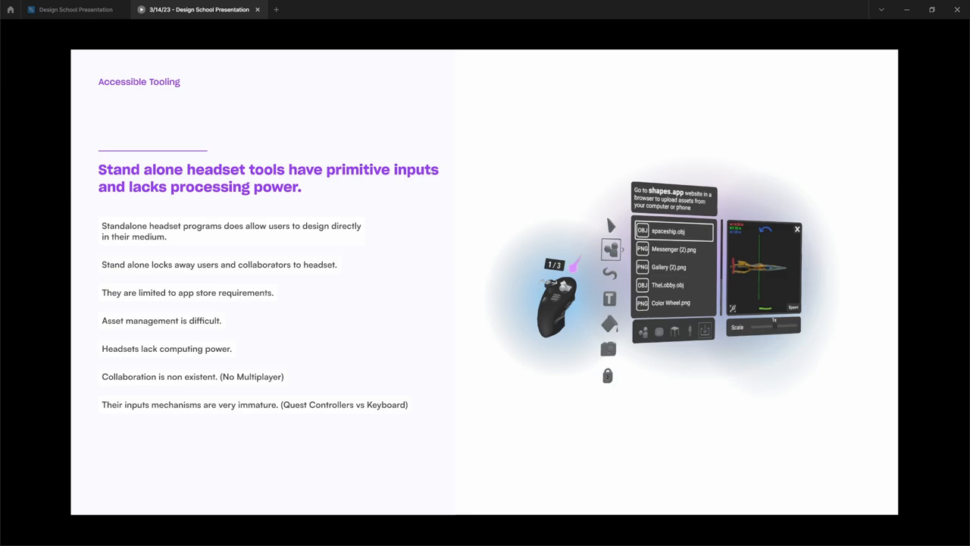
# Advance to the 'That's why Bezel is the bees knees' slide.
pyautogui.press('Right')
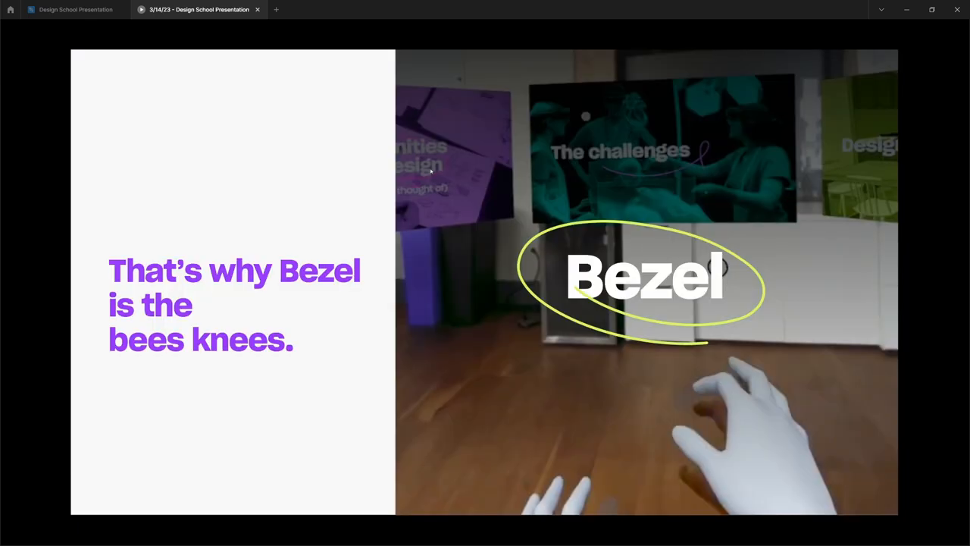
pyautogui.press('Right')
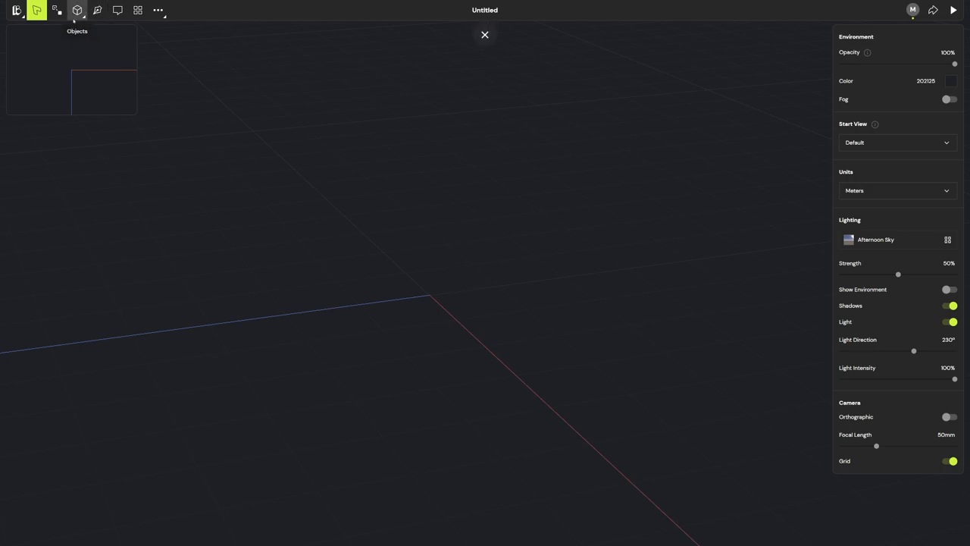
pyautogui.click(77, 10)
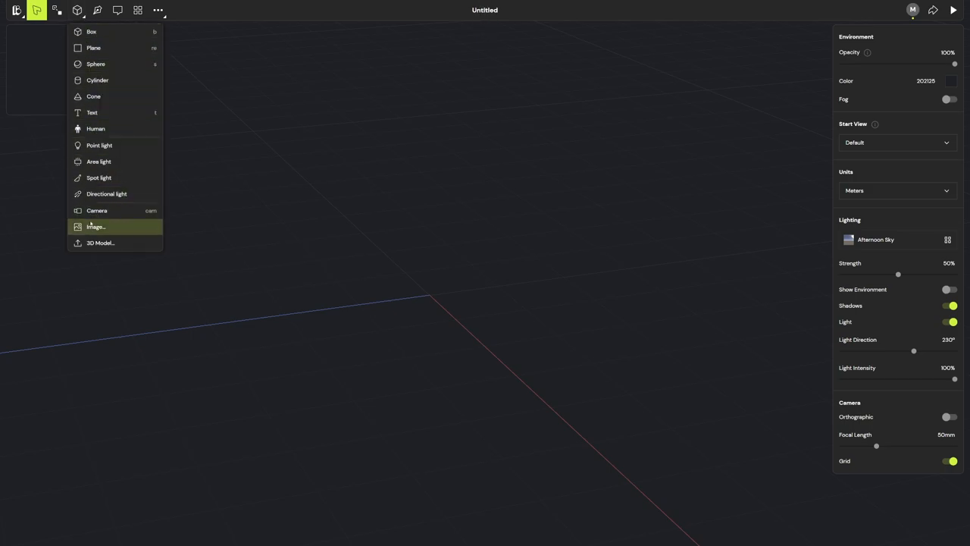
pyautogui.moveTo(98, 210)
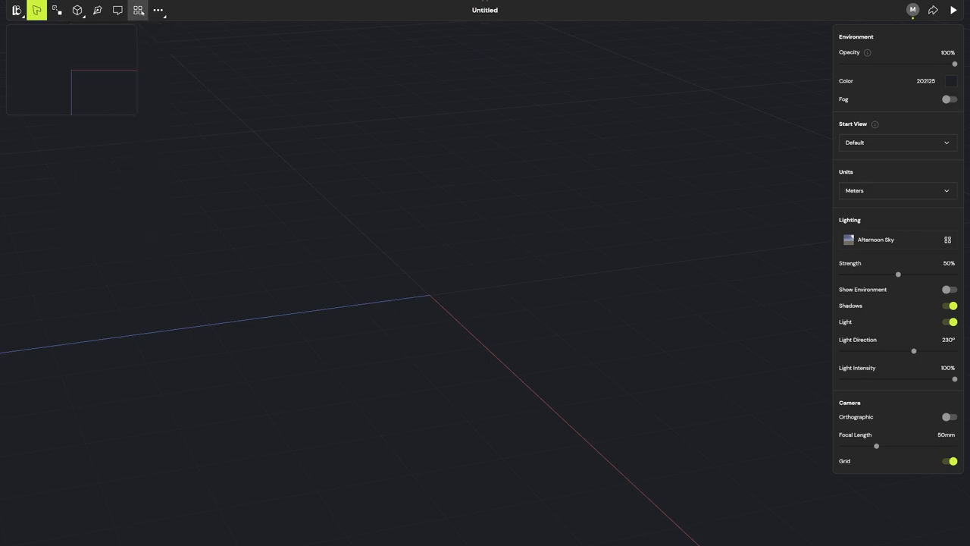
pyautogui.click(138, 10)
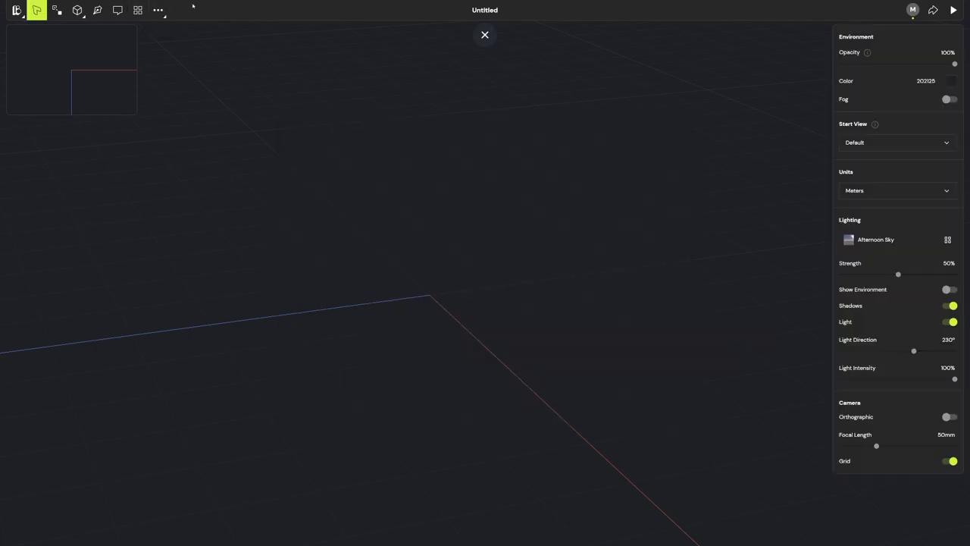
pyautogui.click(485, 35)
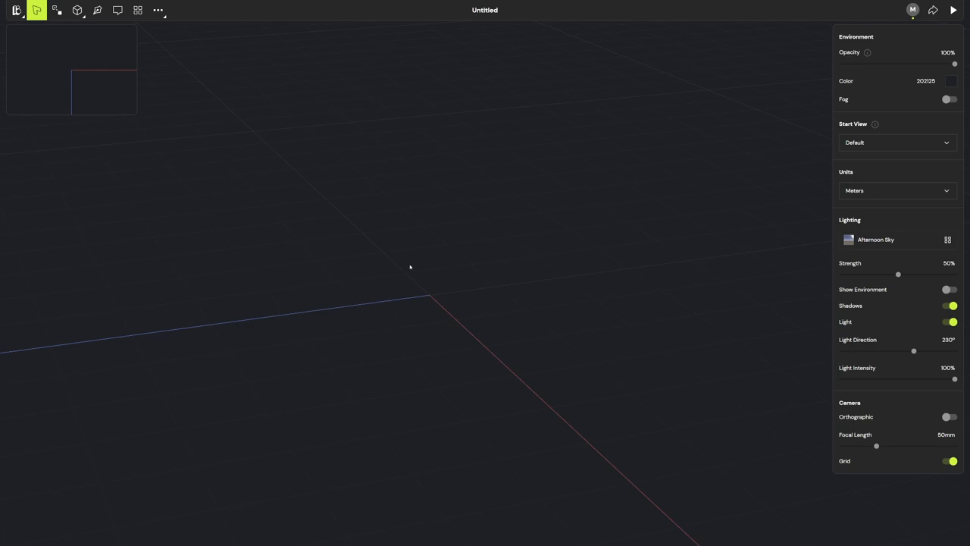
# Add a Box and a Sphere via quick search, then a Point light from Objects.
pyautogui.write('box')
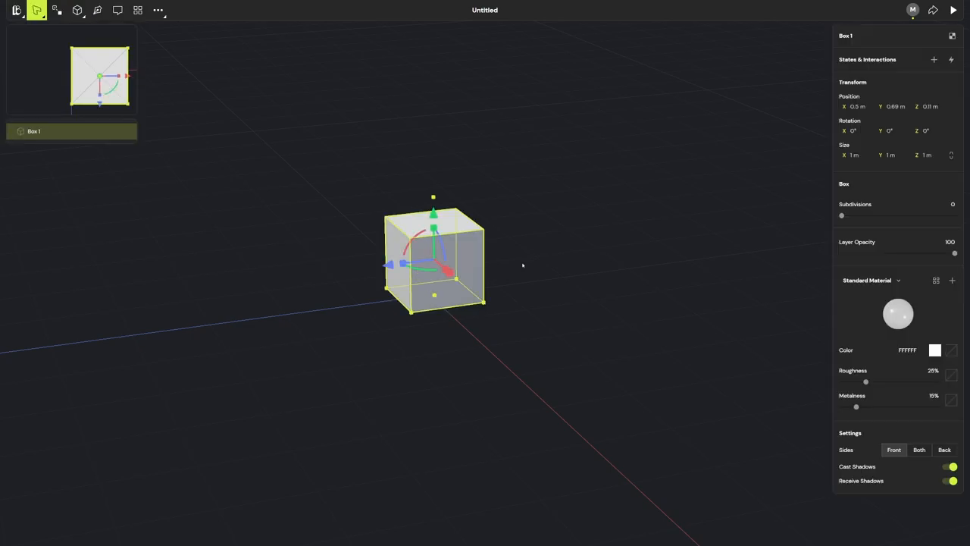
pyautogui.write('sph')
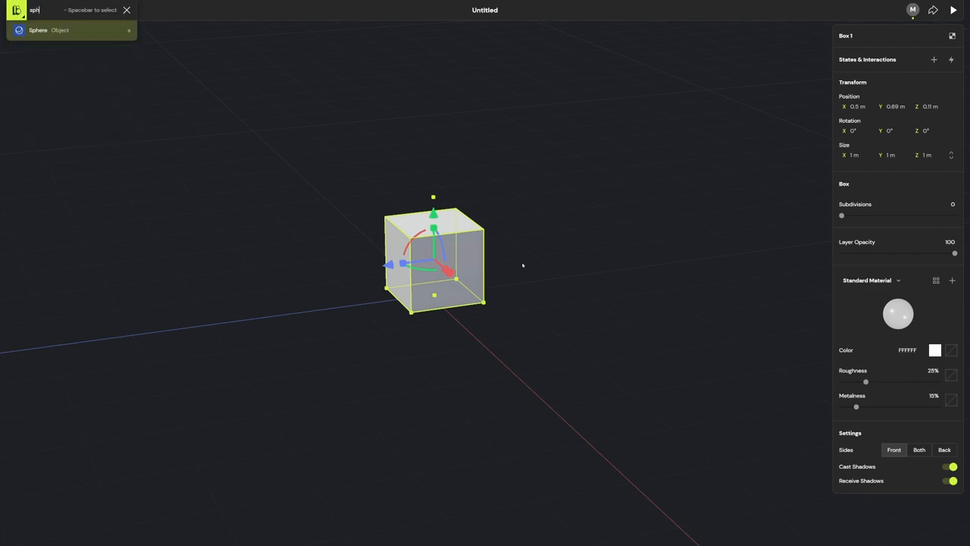
pyautogui.click(71, 30)
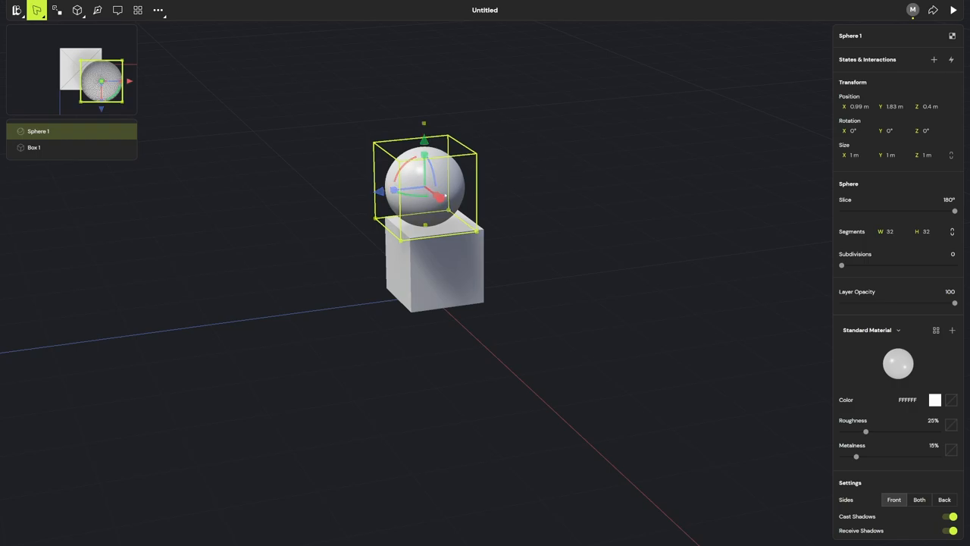
pyautogui.click(16, 10)
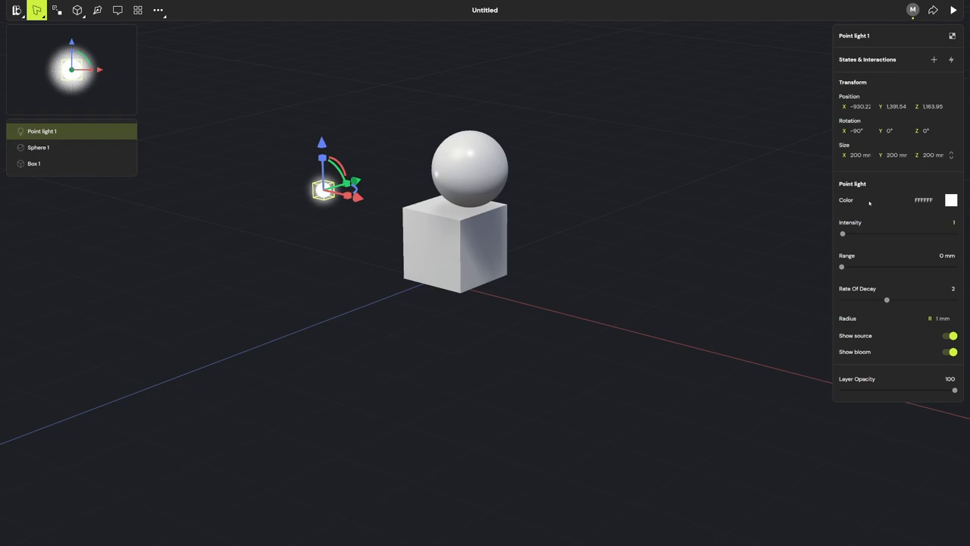
pyautogui.moveTo(834, 174)
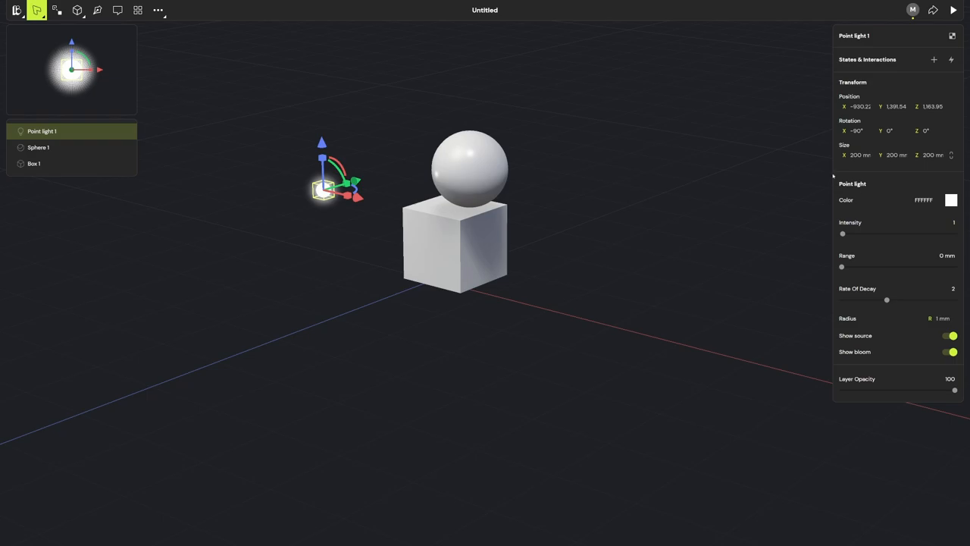
# Post a comment on the box 'cool box, but can we make it smaller' with a red scribble around it.
pyautogui.click(117, 10)
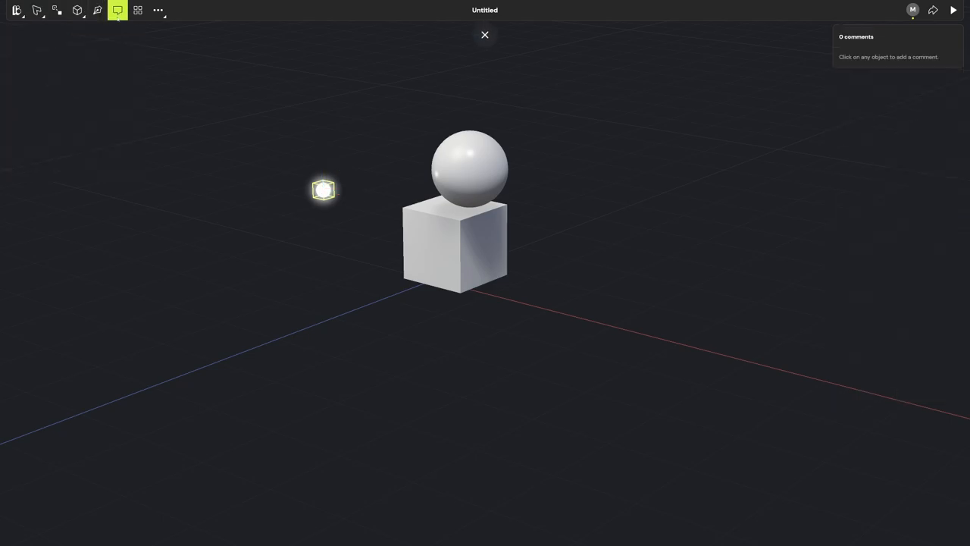
pyautogui.click(478, 220)
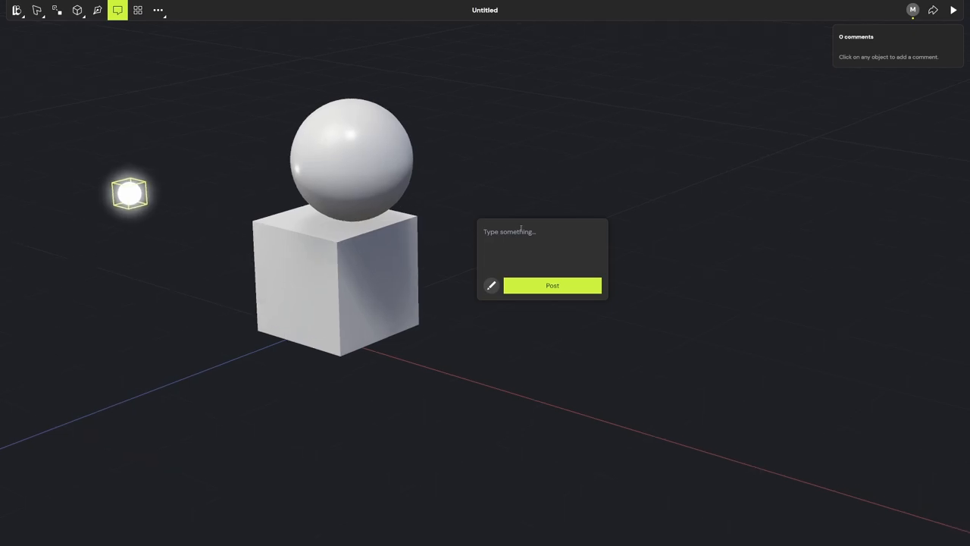
pyautogui.write('cool box, bu')
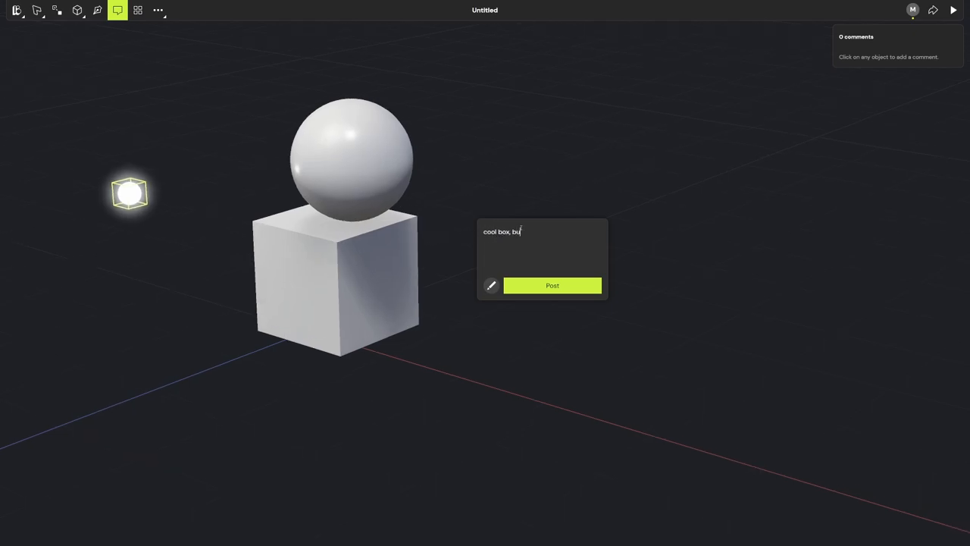
pyautogui.write('t can we make it')
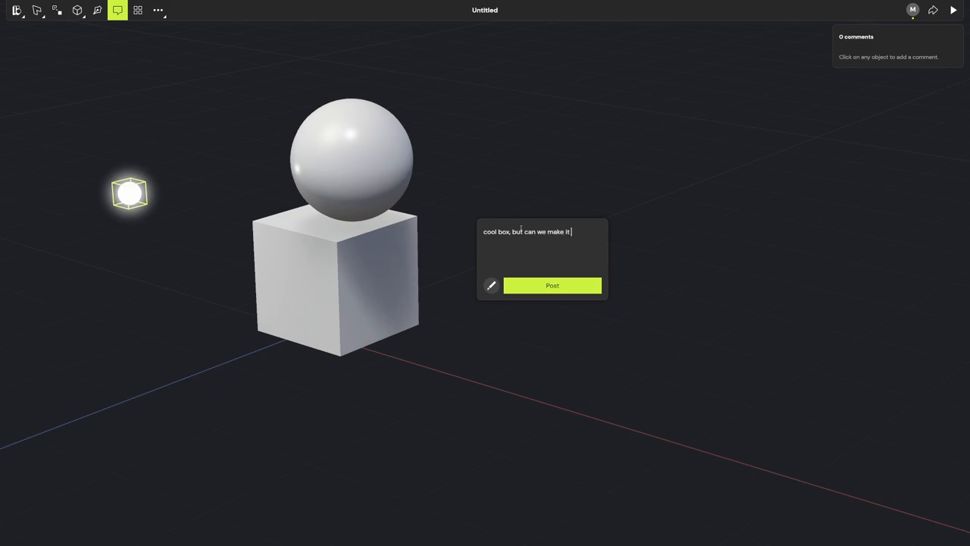
pyautogui.write('smaller')
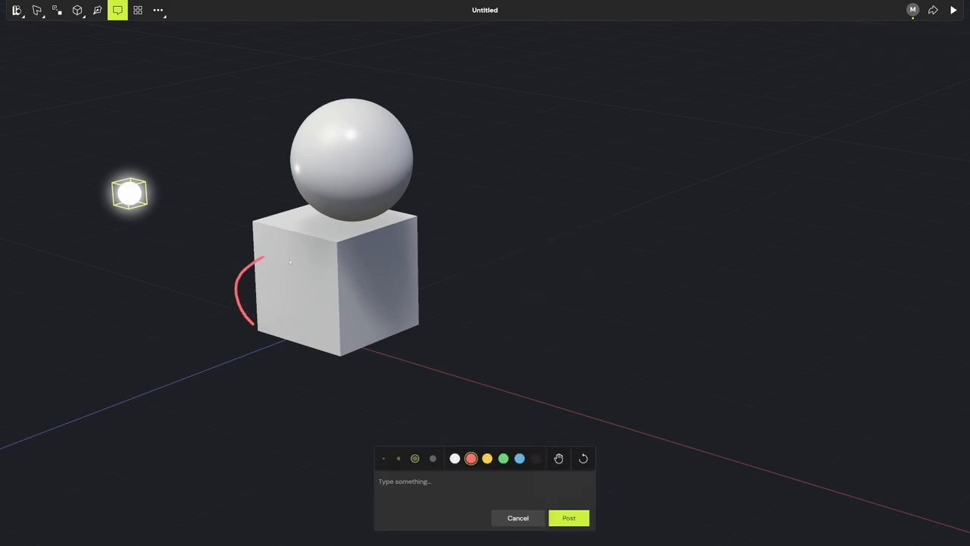
pyautogui.moveTo(261, 261); pyautogui.dragTo(409, 326)
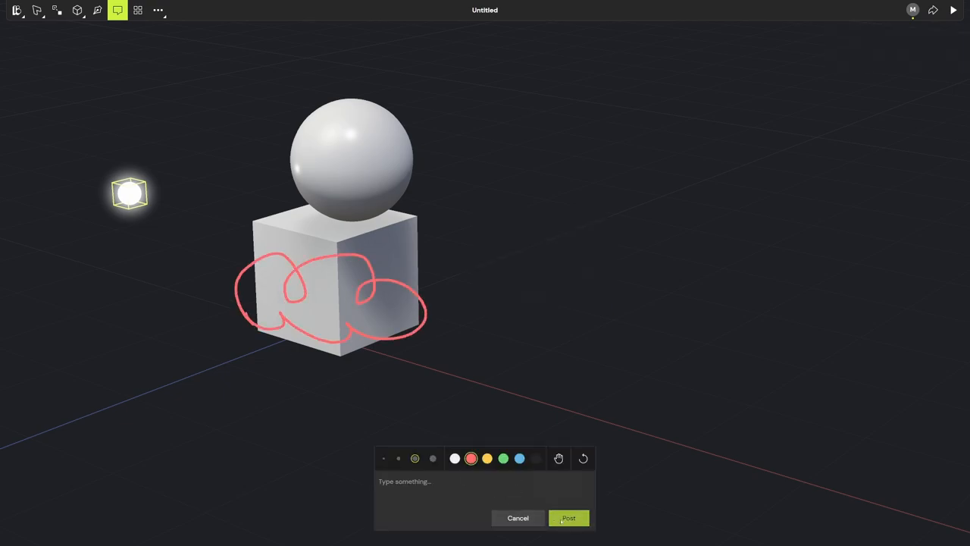
pyautogui.click(568, 518)
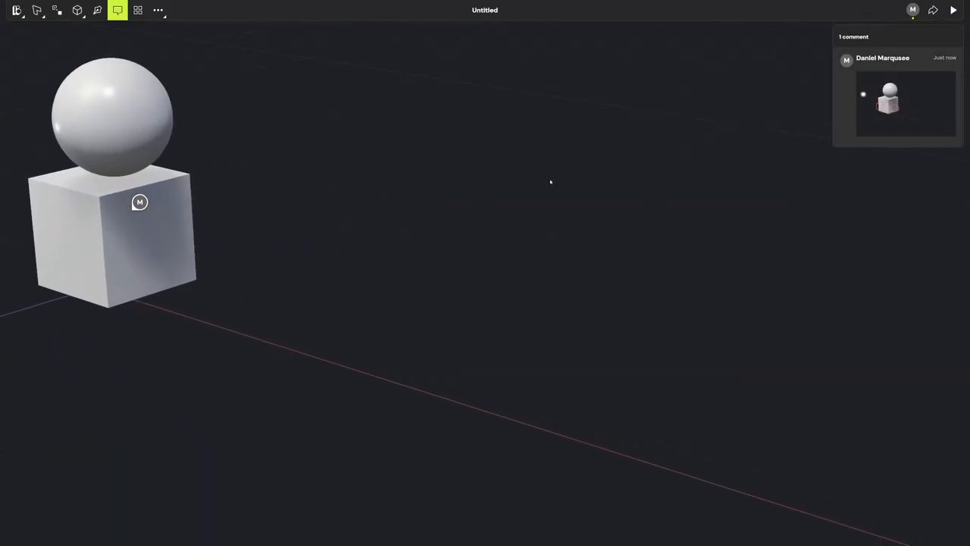
# Review the comment 'cool... can we make it smaller' and enlarge then close its sketch snapshot.
pyautogui.write('cool box, c')
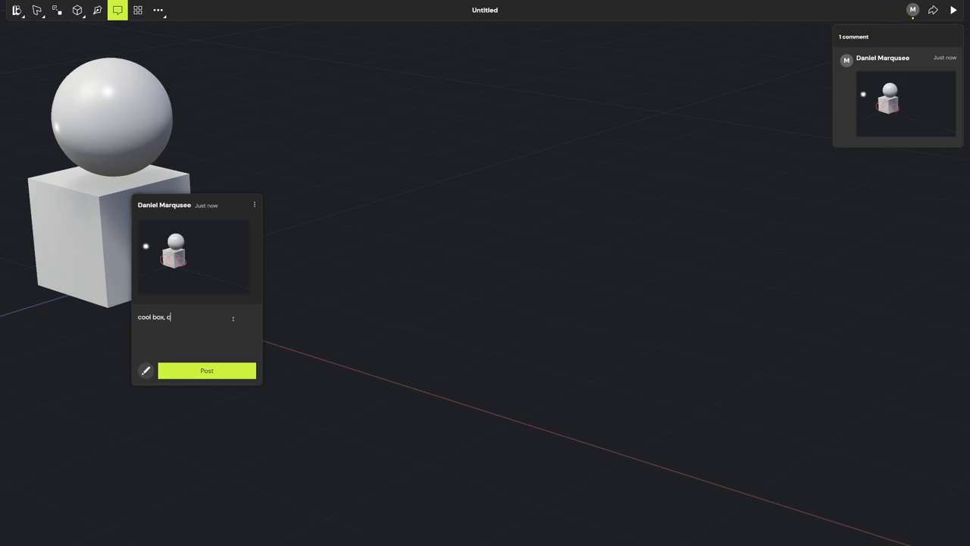
pyautogui.write('an we make it smaller')
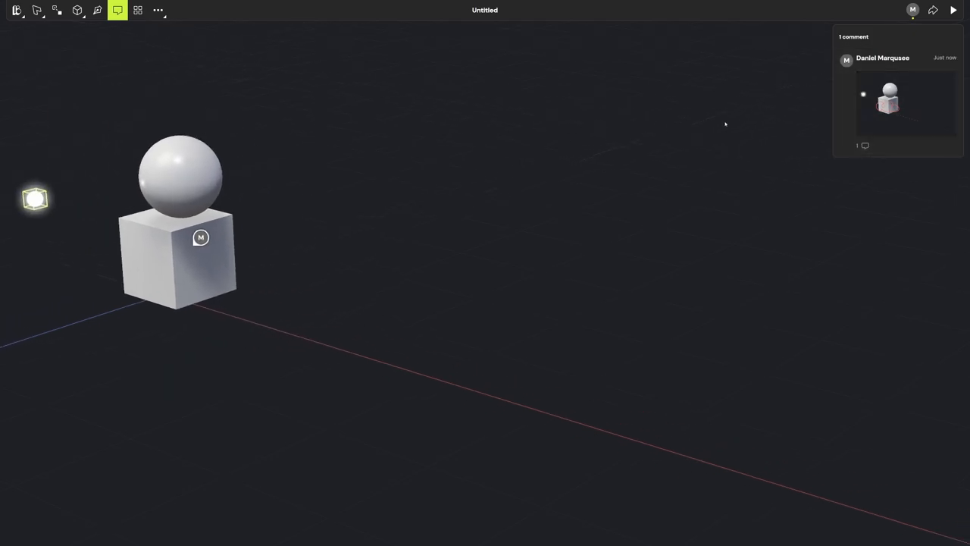
pyautogui.click(906, 106)
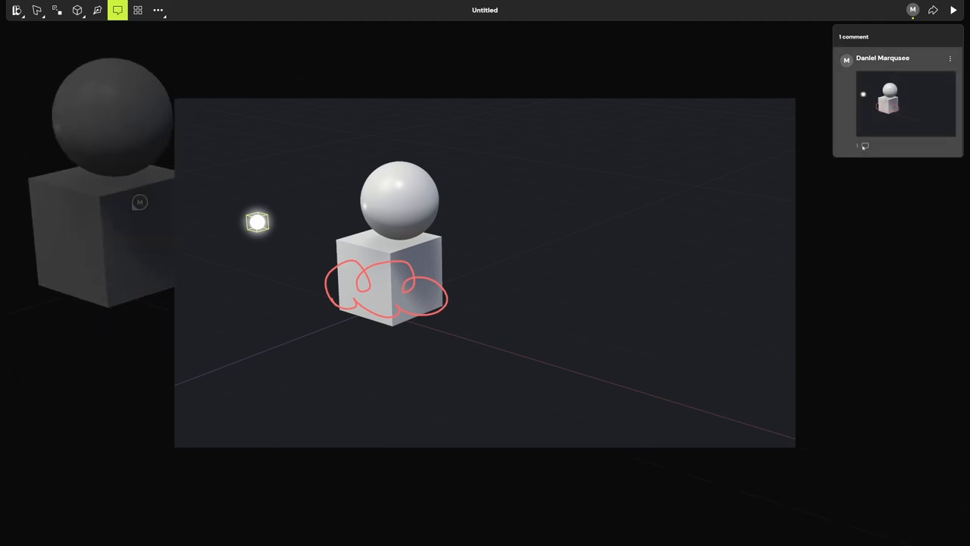
pyautogui.click(258, 223)
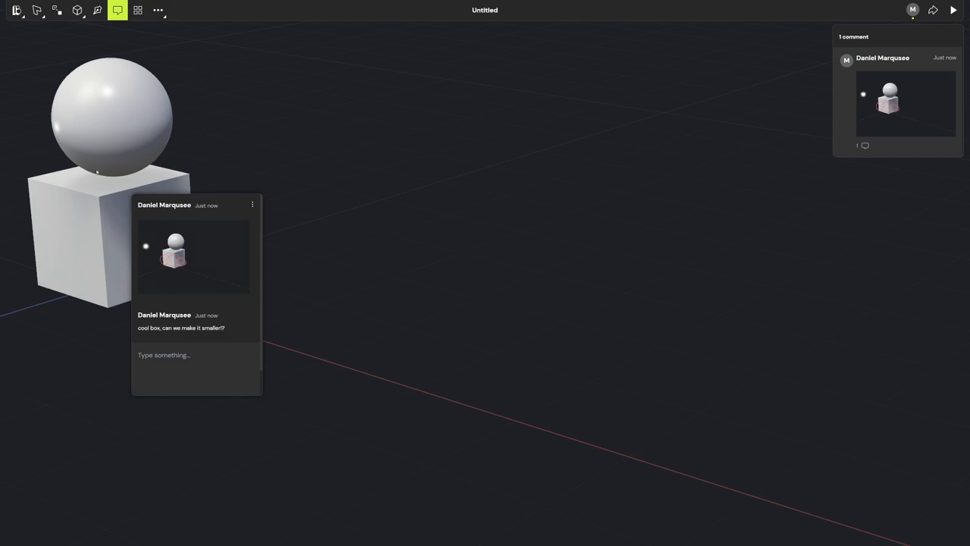
pyautogui.moveTo(244, 306)
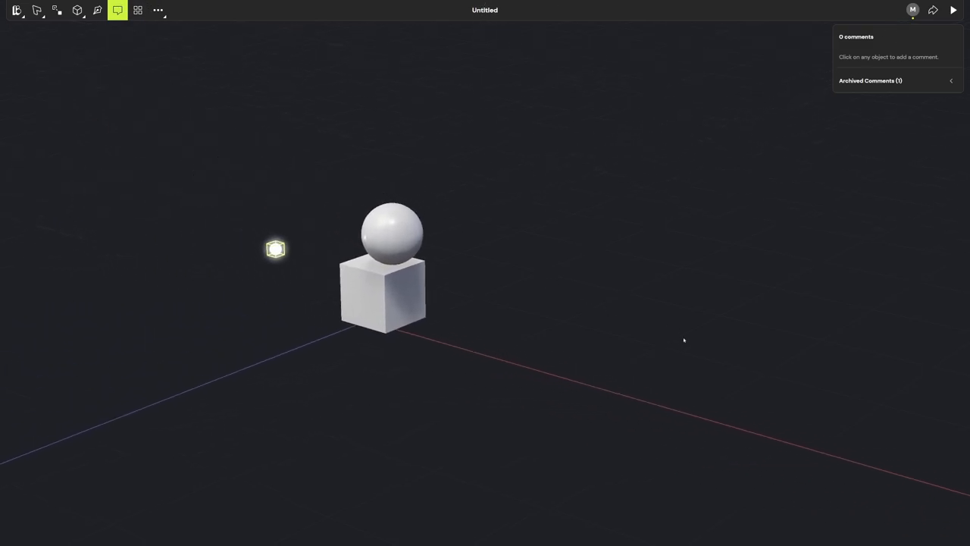
# Recolour Box 1 to translucent red and select it together with the sphere.
pyautogui.click(409, 304)
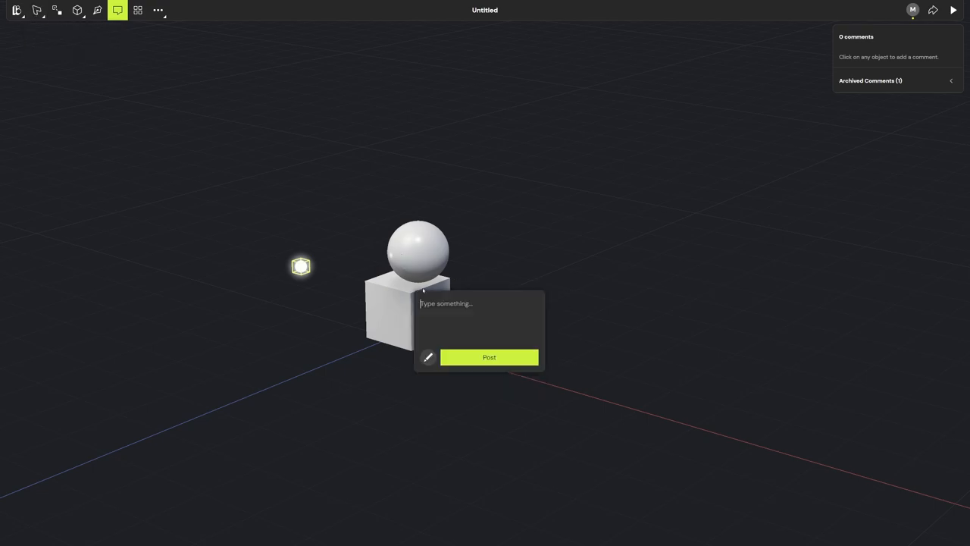
pyautogui.click(37, 10)
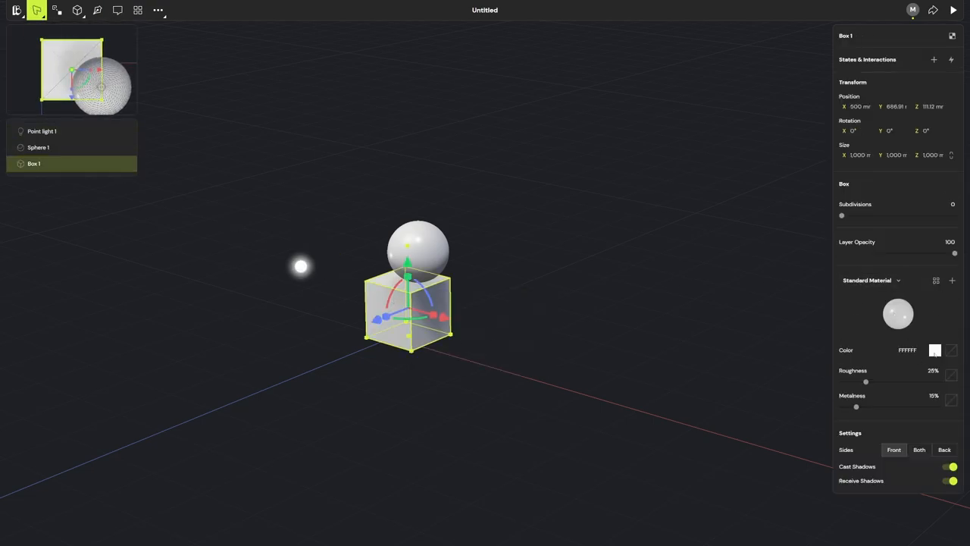
pyautogui.click(936, 349)
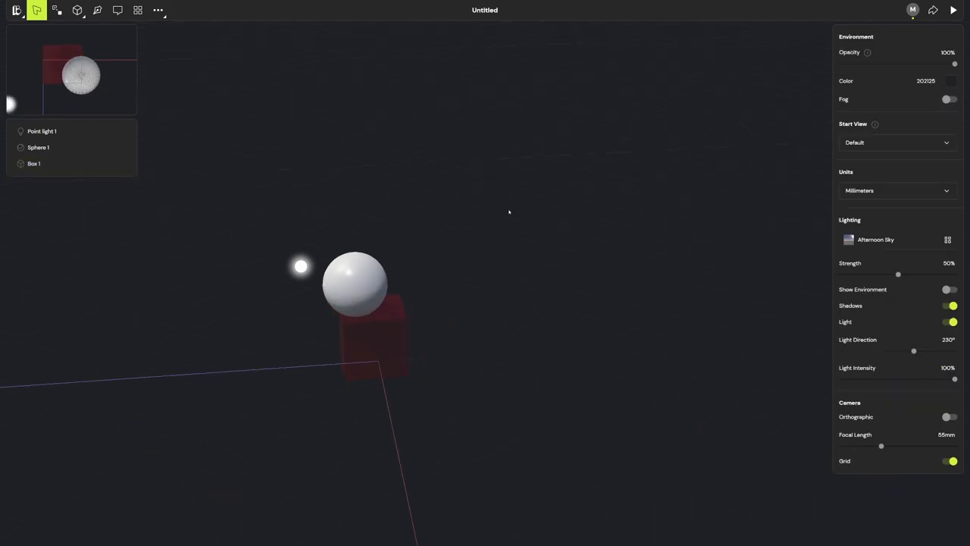
pyautogui.click(33, 162)
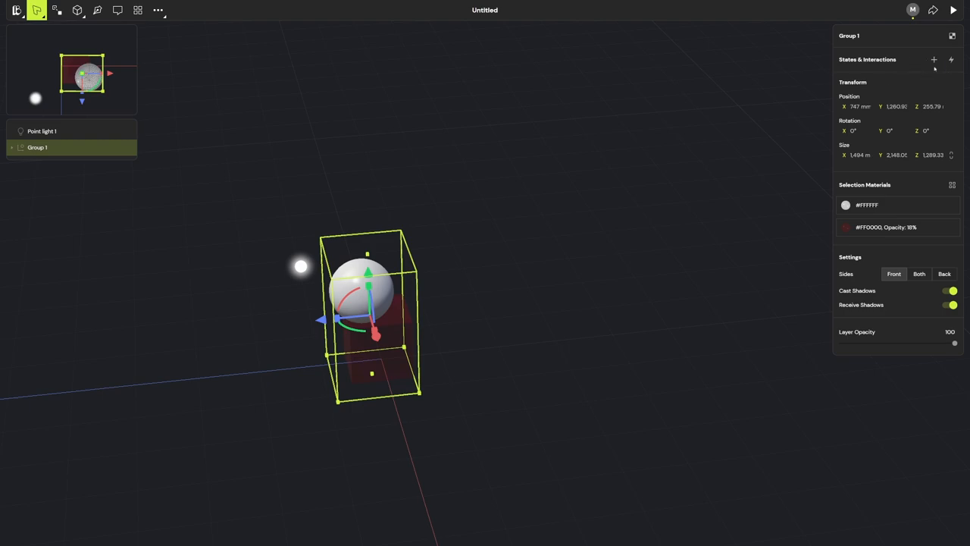
# Add pointer-down interactions to Group 1 moving it from Base State to State 1.
pyautogui.click(934, 59)
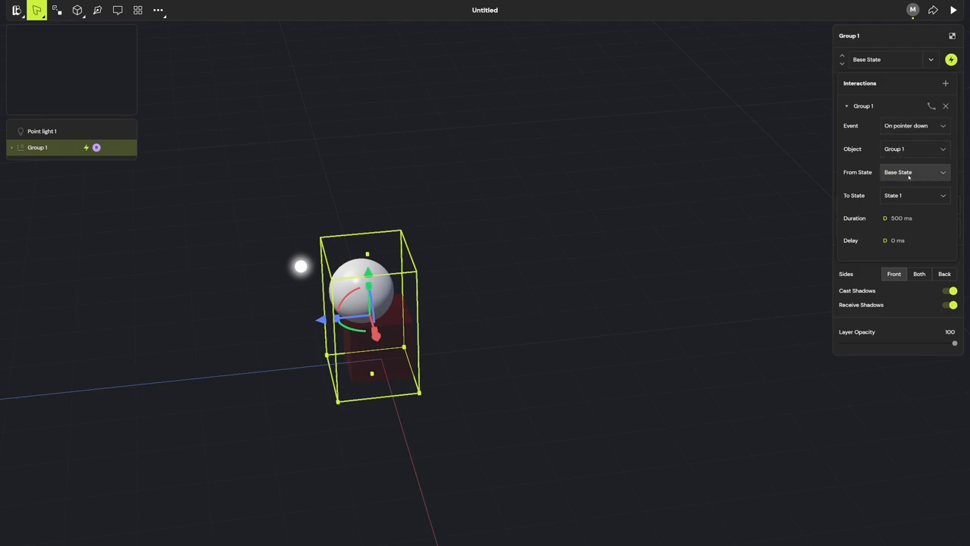
pyautogui.click(945, 83)
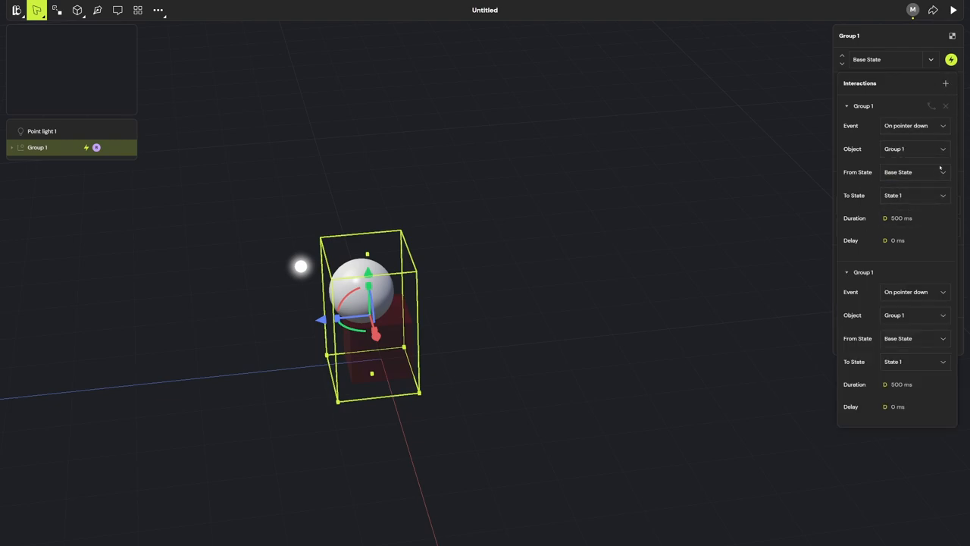
pyautogui.click(913, 338)
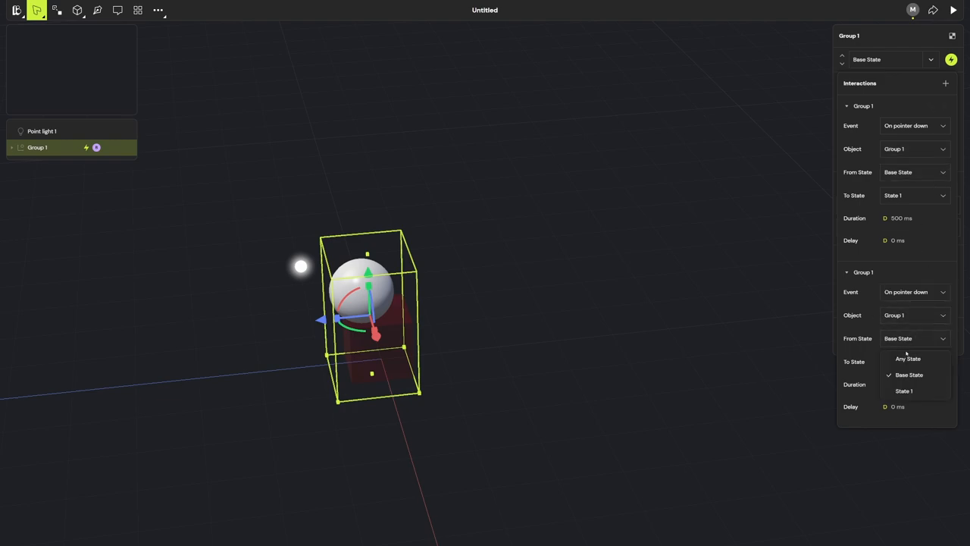
# Set the second interaction from State 1 back to Base State and play the preview.
pyautogui.click(903, 390)
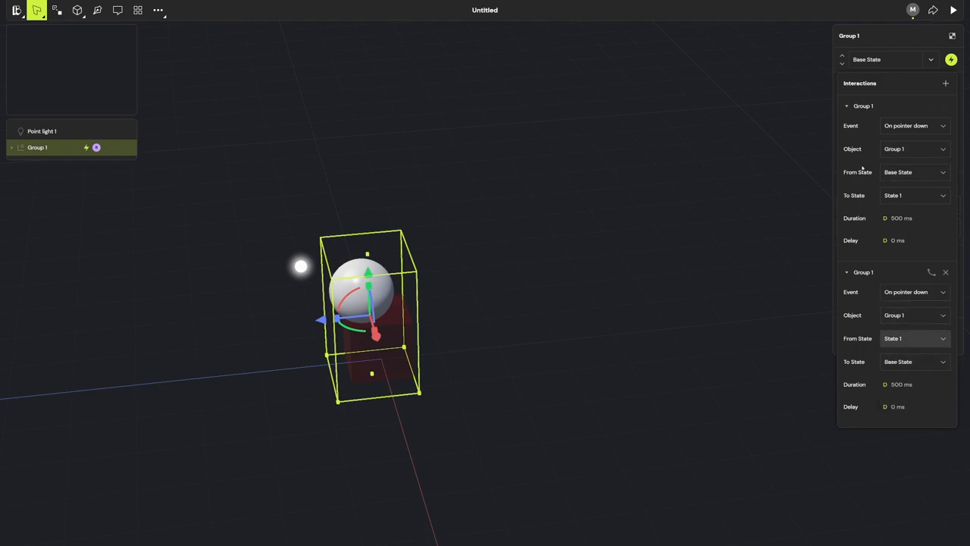
pyautogui.click(953, 9)
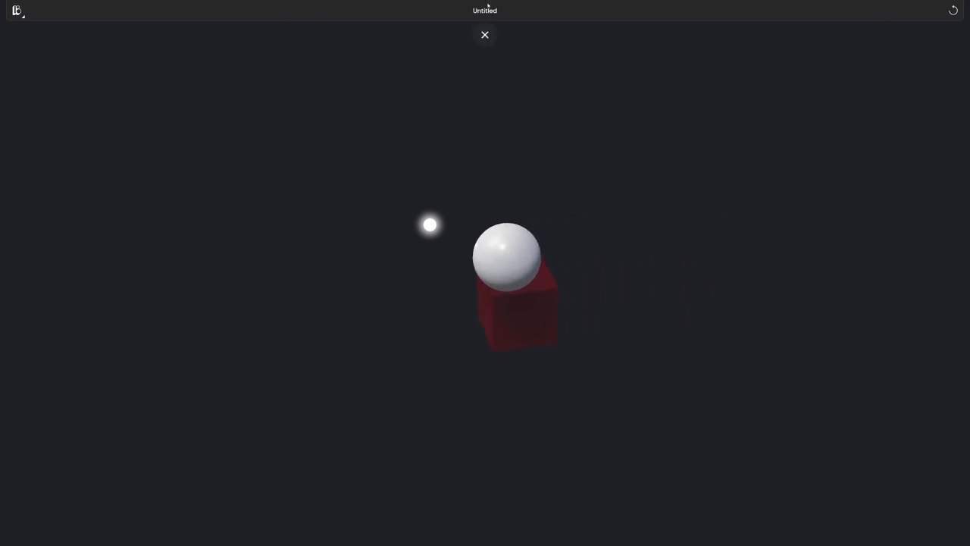
# Show the play view beside the editor and recolour the sphere.
pyautogui.click(484, 35)
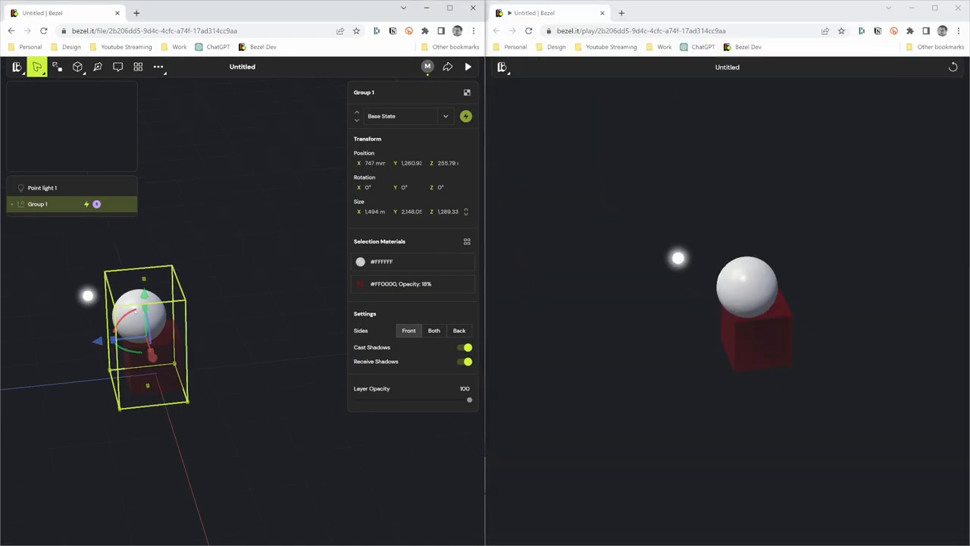
pyautogui.click(360, 261)
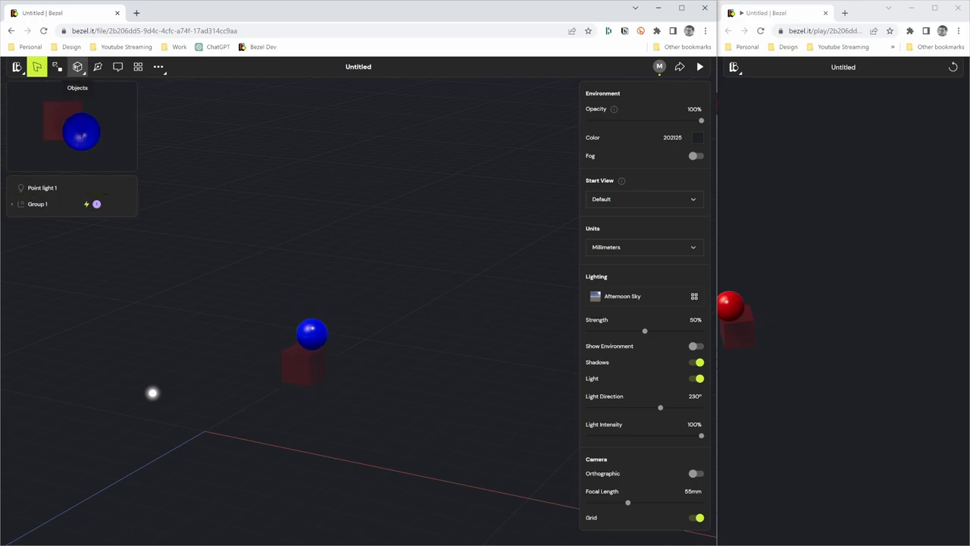
# Place a new box from the Objects menu in front of the group as a wall.
pyautogui.click(77, 67)
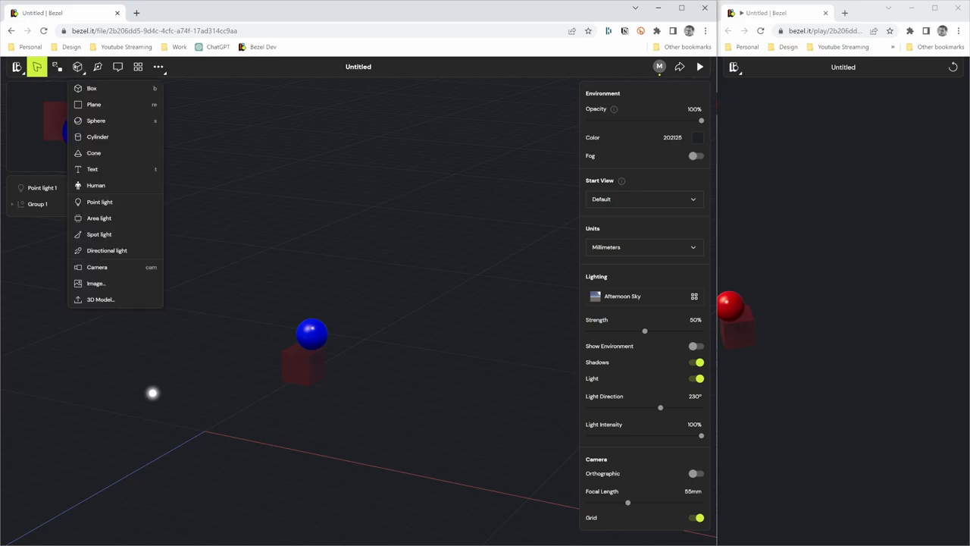
pyautogui.click(76, 66)
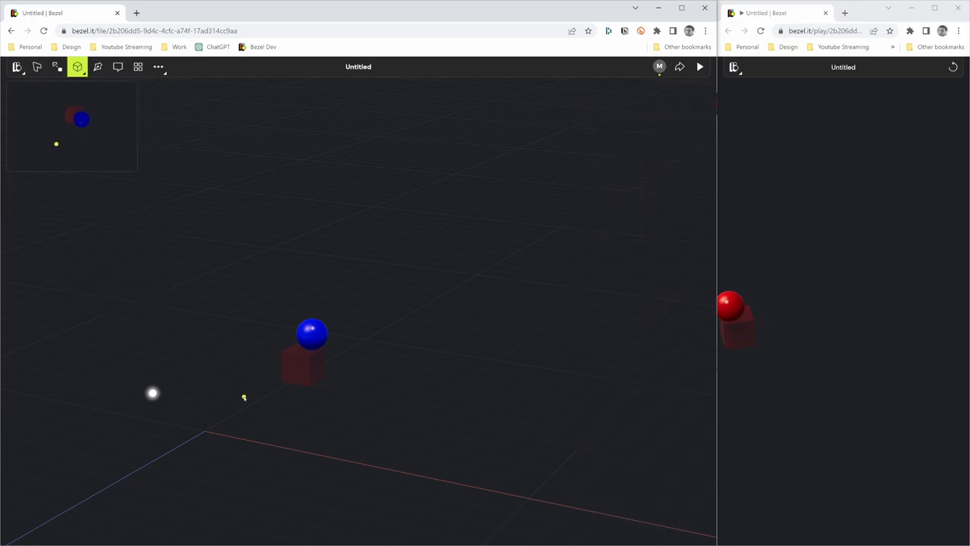
pyautogui.click(303, 360)
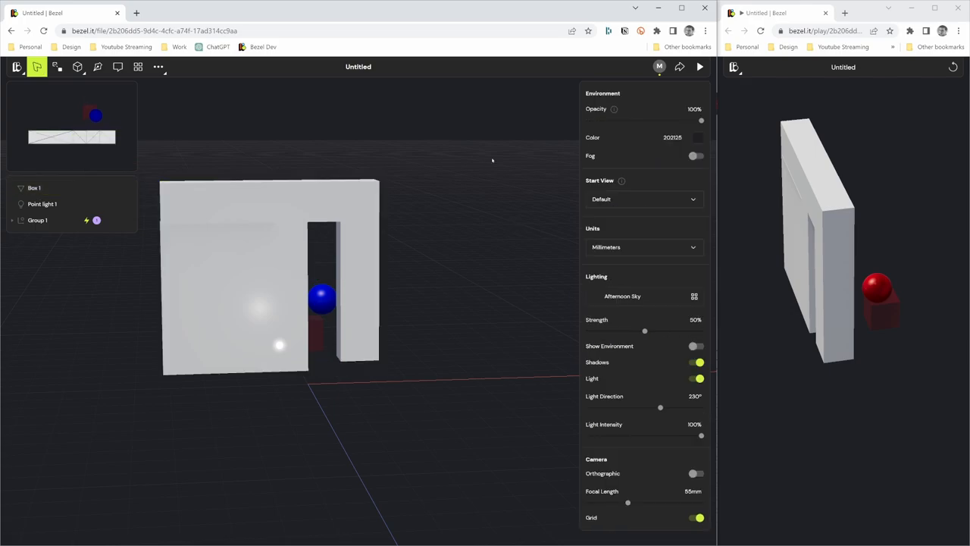
# Enable the sky environment and give wall Box 1 an occlusion material so it hides from view.
pyautogui.moveTo(702, 121); pyautogui.dragTo(668, 120)
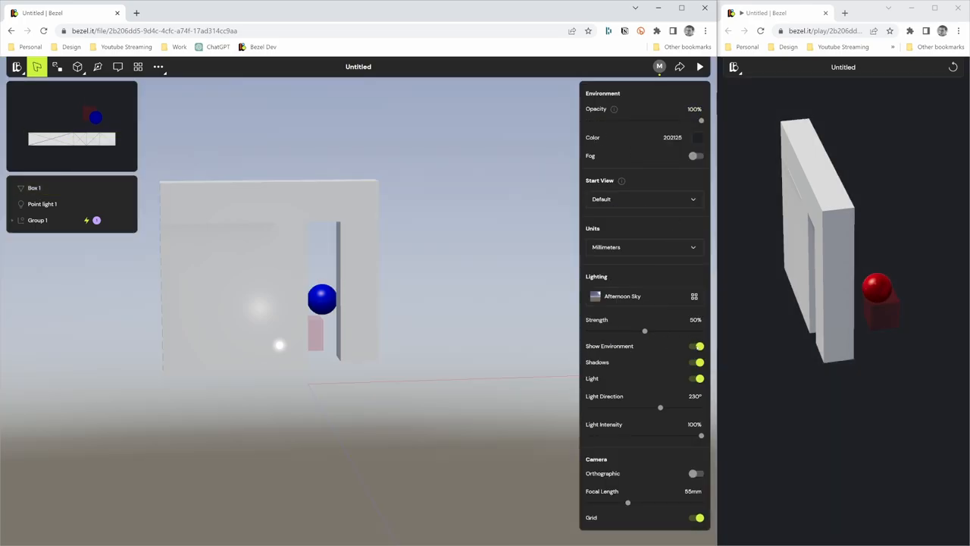
pyautogui.click(34, 187)
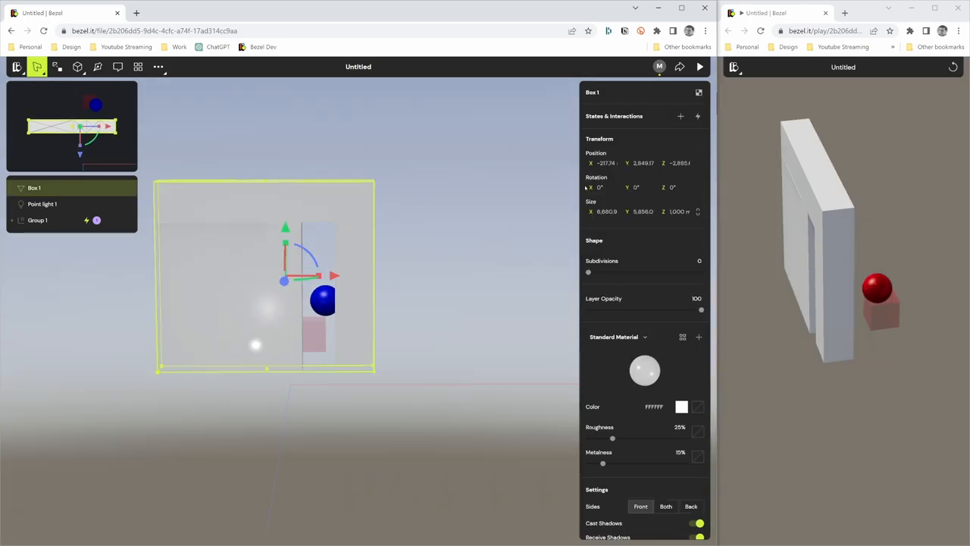
pyautogui.moveTo(660, 331)
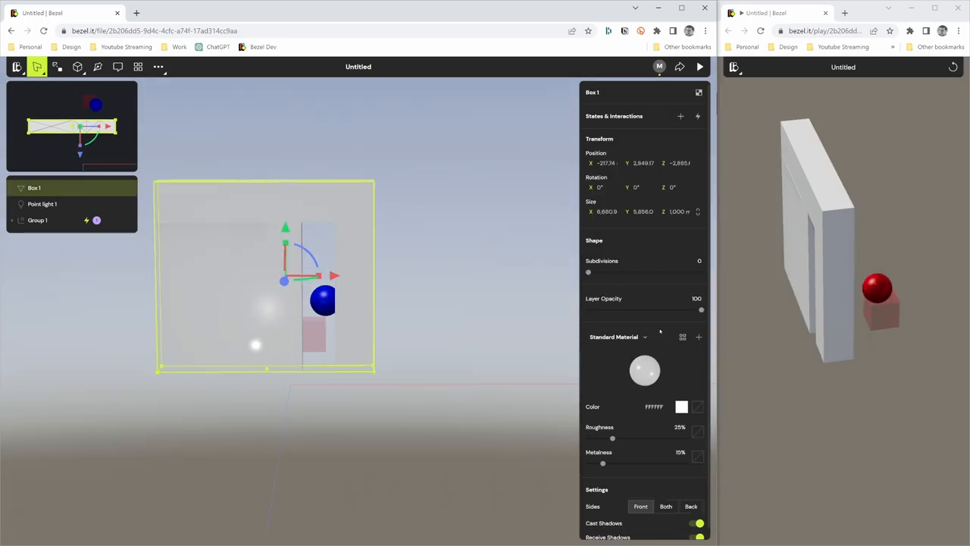
pyautogui.click(614, 336)
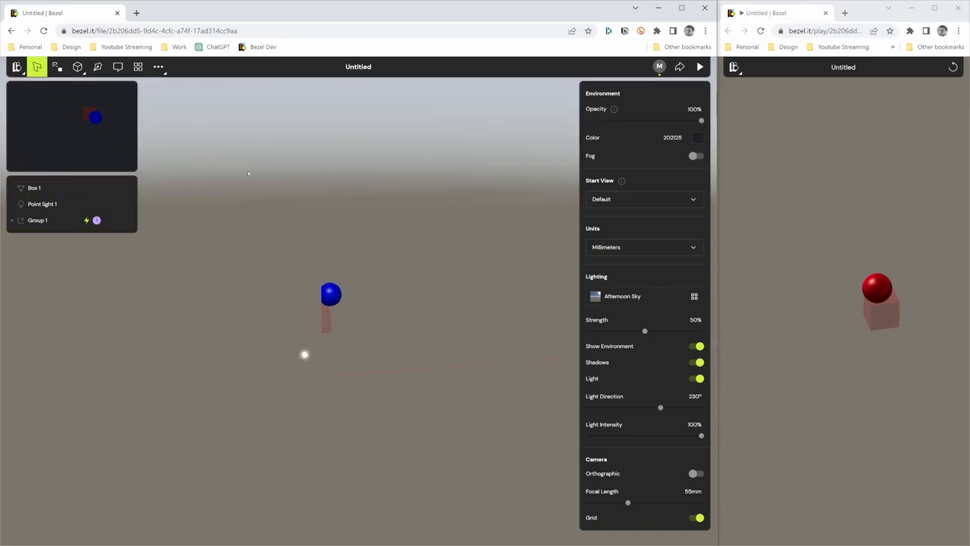
# Return to the file browser via the Bezel menu and browse the Gallery of team examples.
pyautogui.click(17, 67)
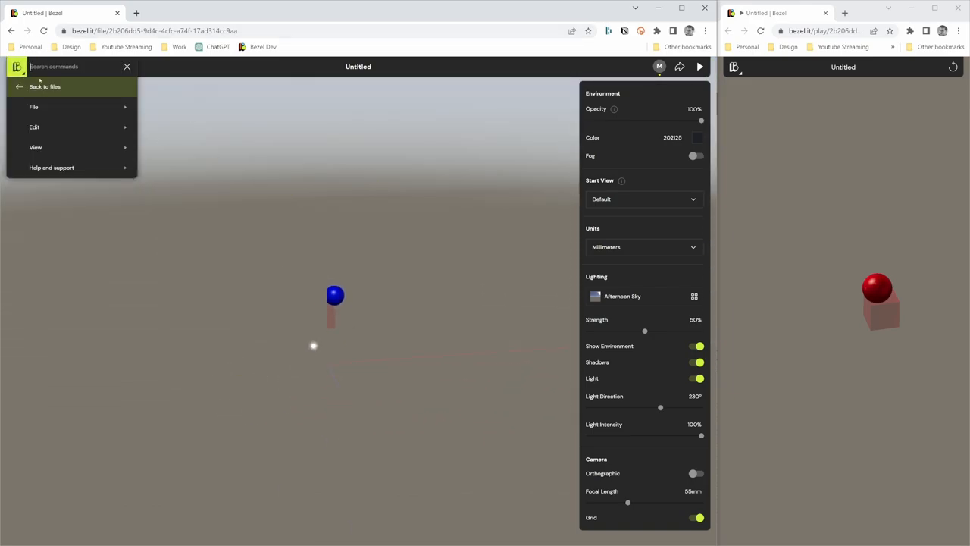
pyautogui.click(44, 87)
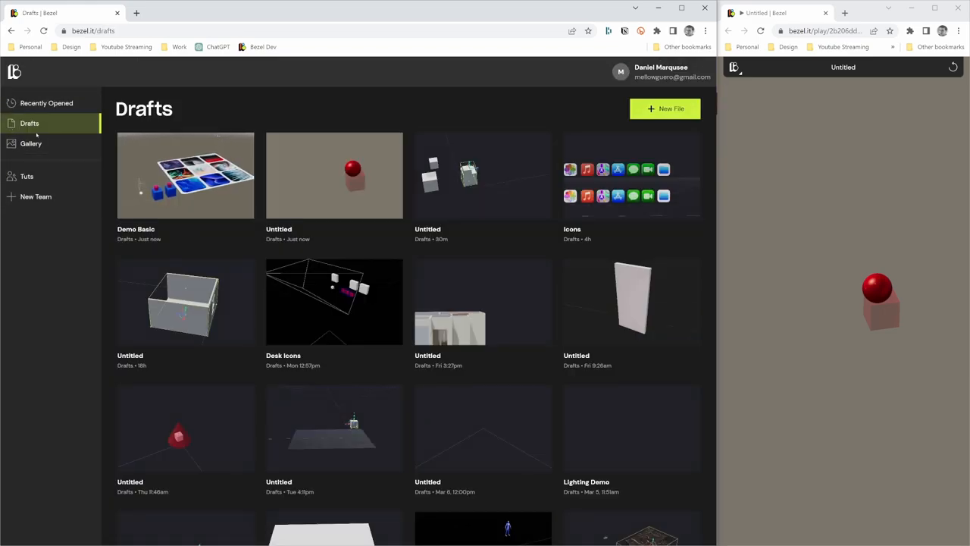
pyautogui.click(30, 143)
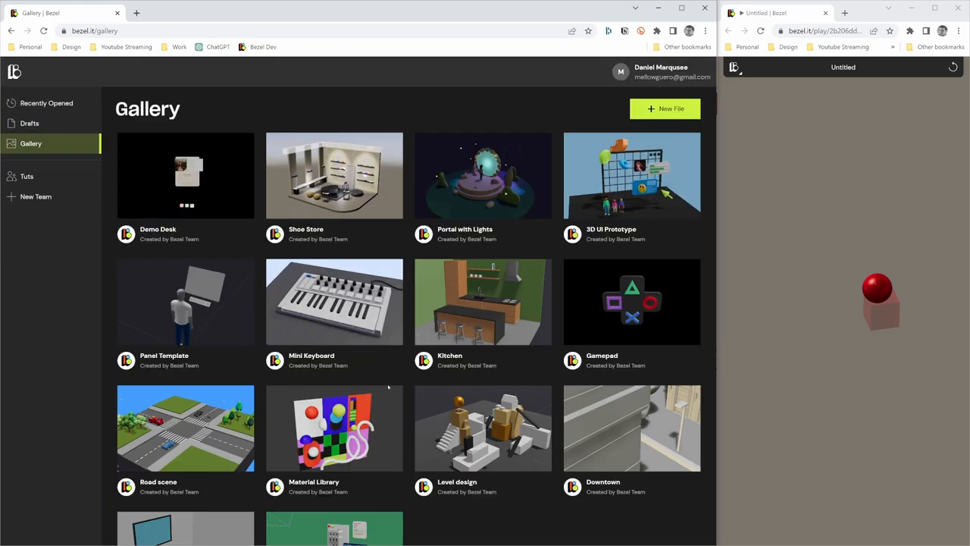